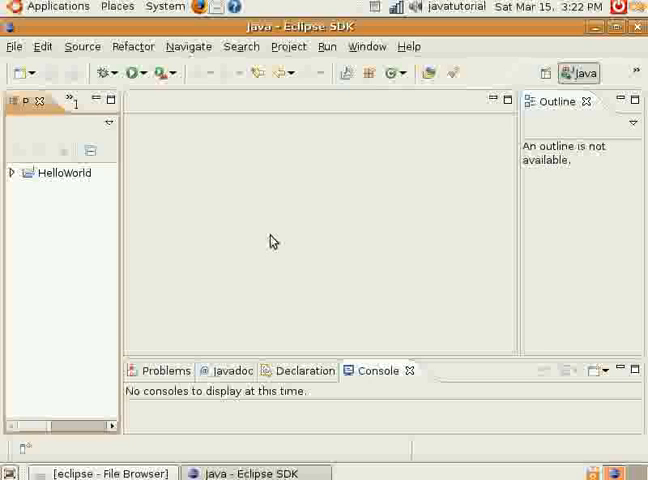
mouse_move(57, 220)
text(Var)
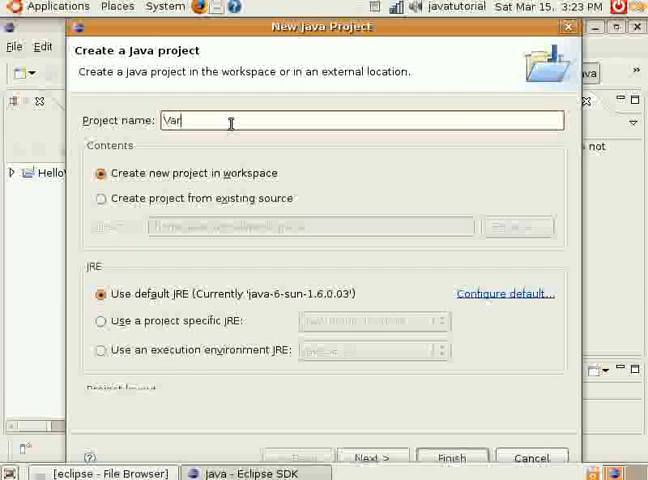
Step: Enter 'Variables' as the name of the new Java project and create it
text(iables)
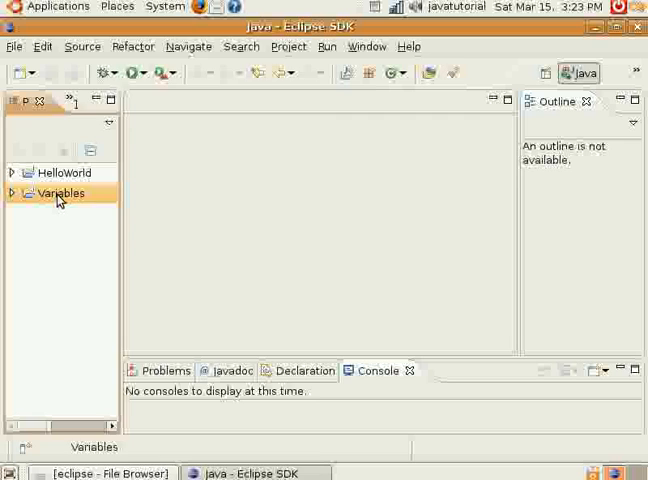
Step: Add a new public class named Variables to the Variables project
right_click(60, 193)
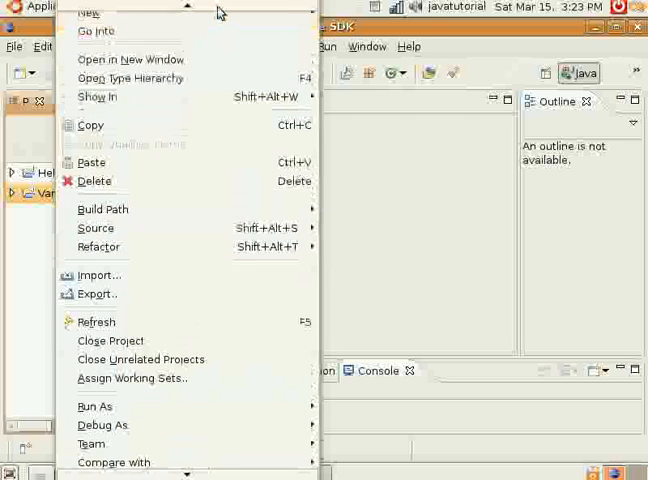
click(90, 12)
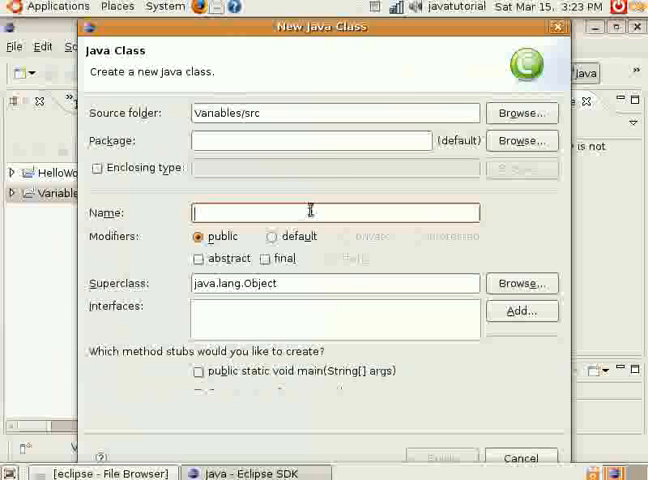
text(Variables)
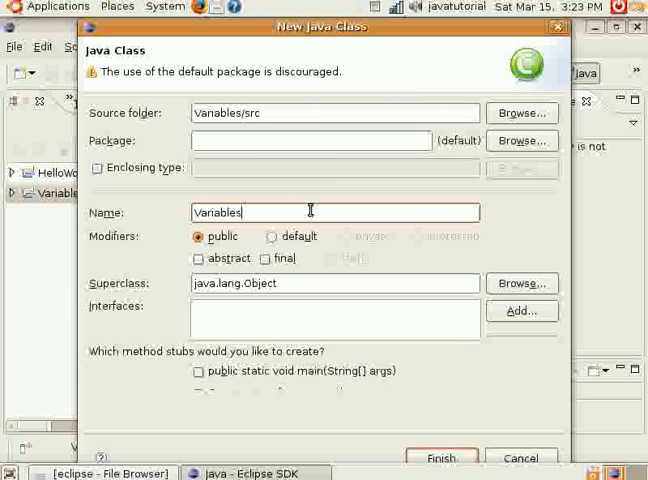
click(442, 458)
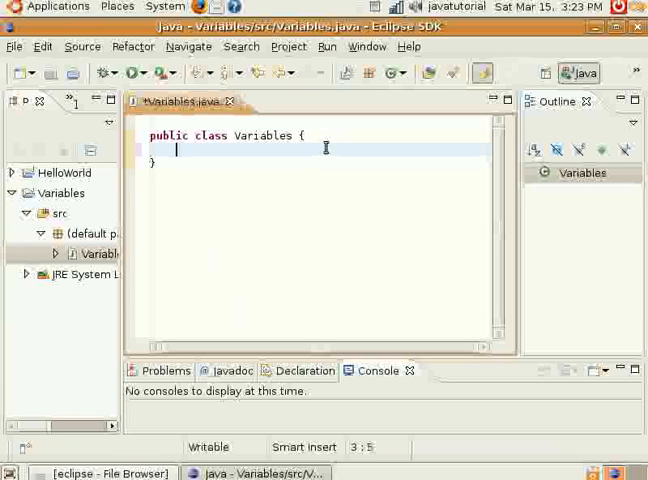
Step: Write the header public static void main(String args[]) with an opening brace in the class body
text(public stat)
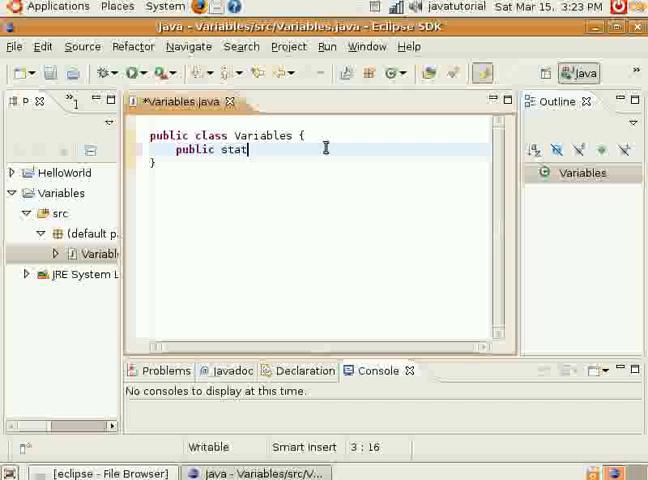
text(ic void main)
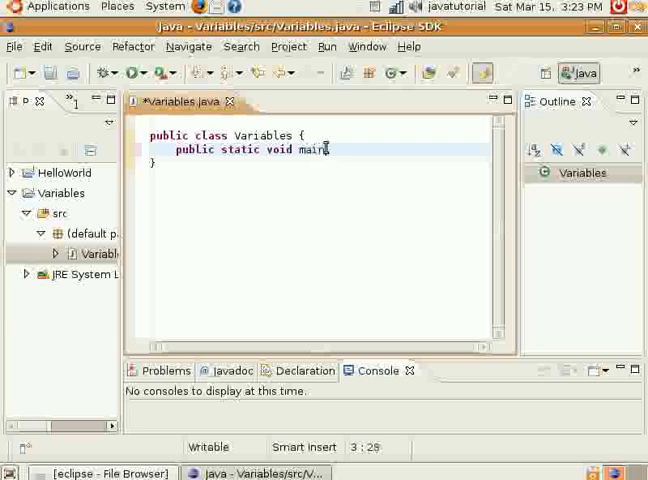
text((String args))
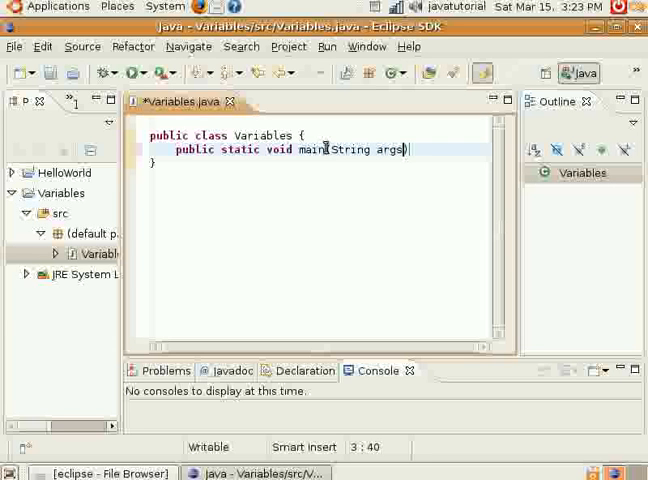
text([])
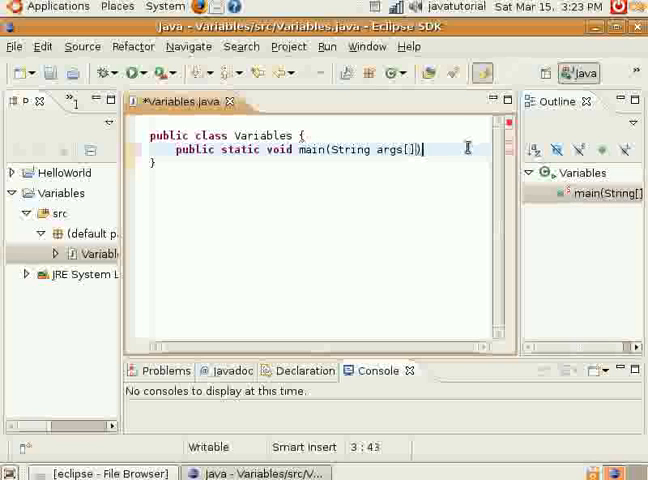
text({)
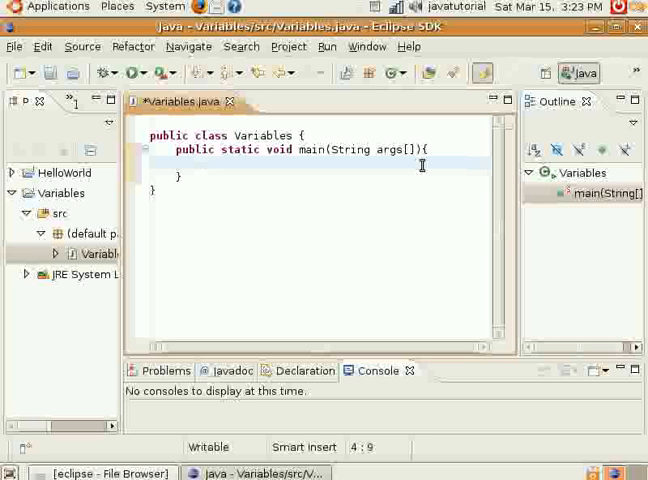
Step: Declare int test; inside main, flagged as an unused local variable
text(int test;)
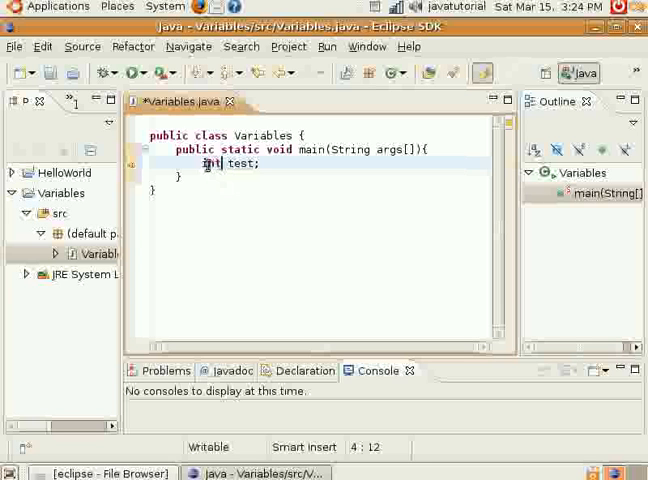
key(Left)
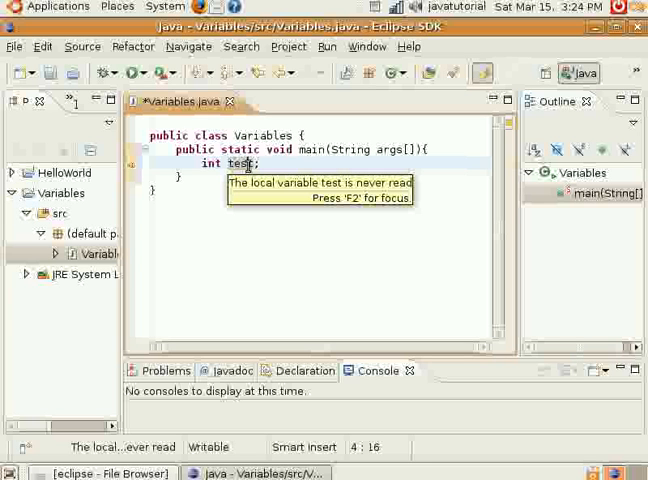
mouse_move(237, 167)
text(T)
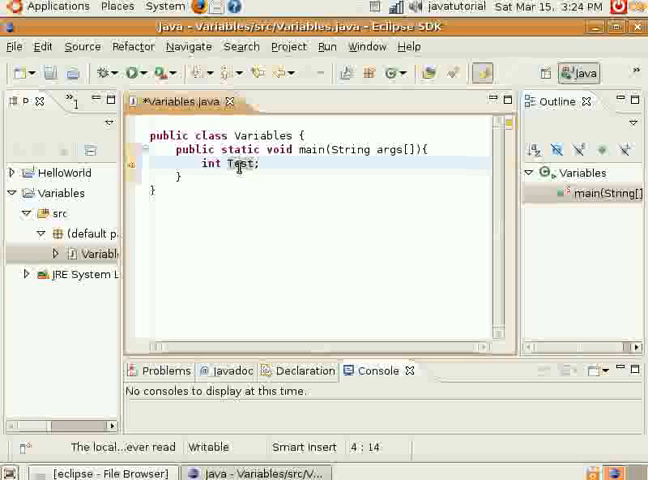
mouse_move(237, 164)
text(t)
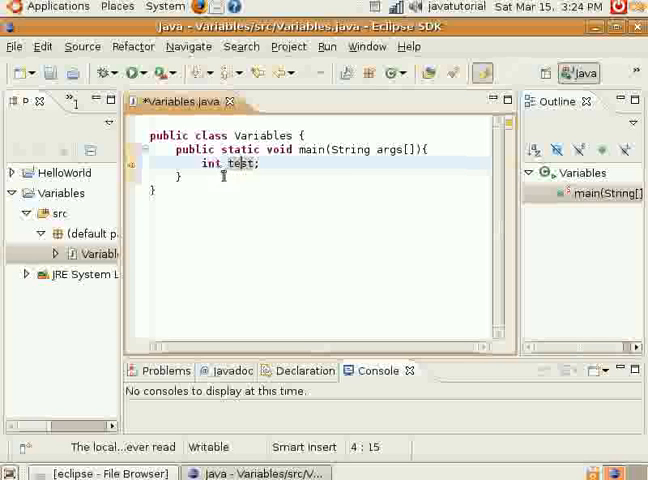
mouse_move(247, 163)
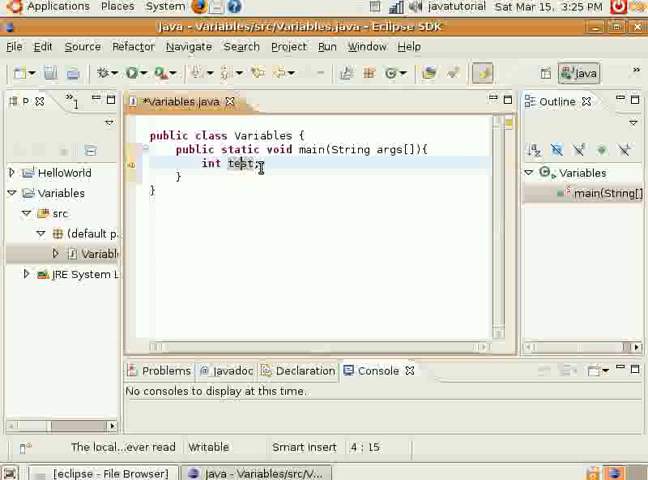
text(;)
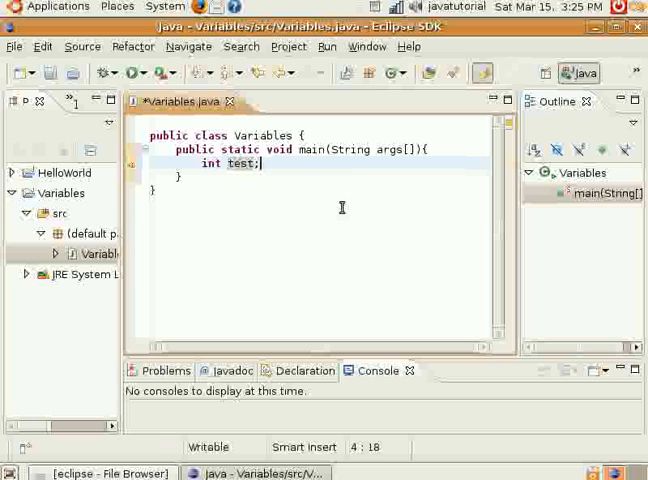
Step: Declare byte test2, short test3, long test4 and double test5 on new lines in main
key(Return)
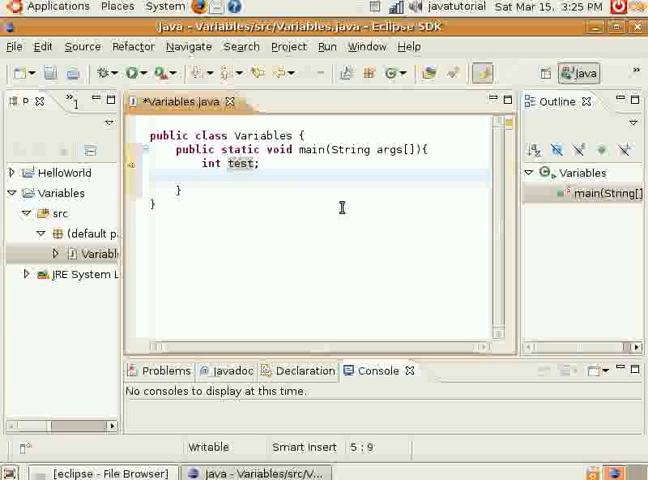
text(byte)
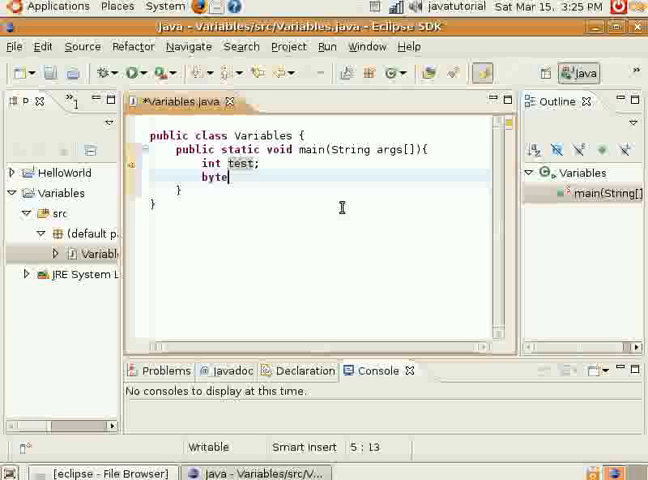
text(test2;)
text(short )
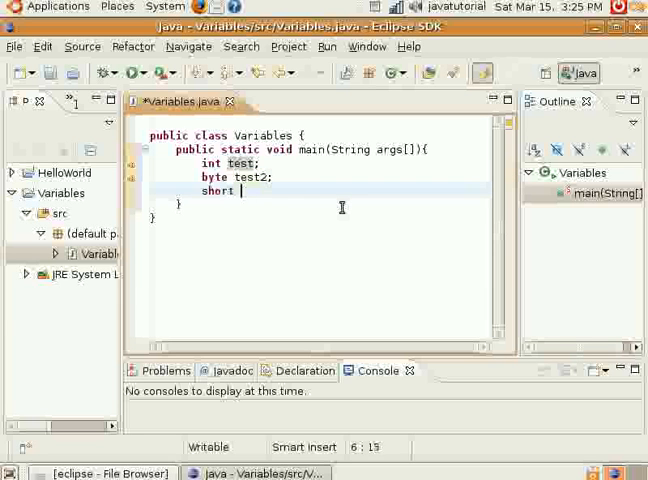
text(test3;)
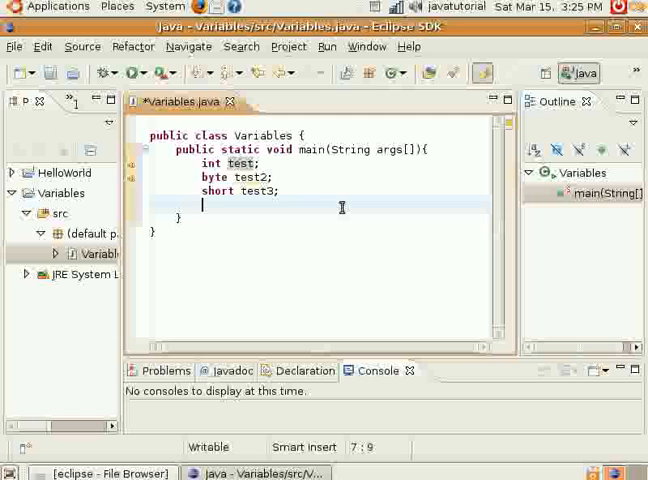
text(long test4;)
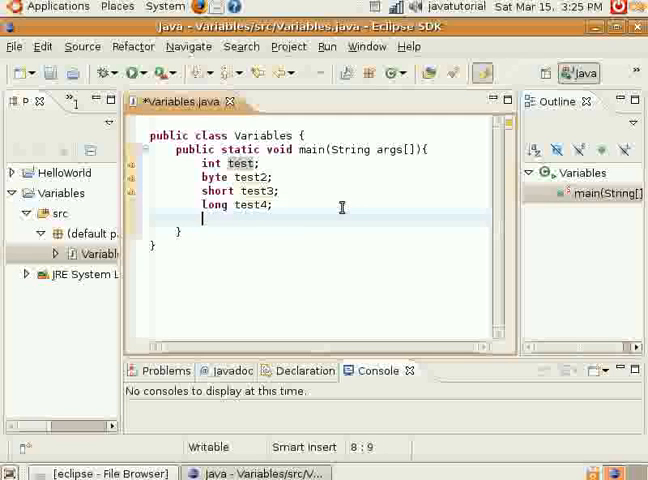
text(double test5;)
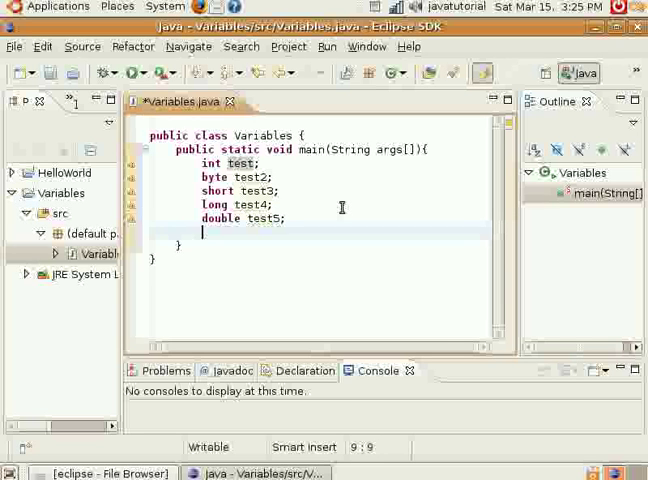
Step: Add the declarations float test6, boolean test7 and char test8
text(float test6;)
text(b)
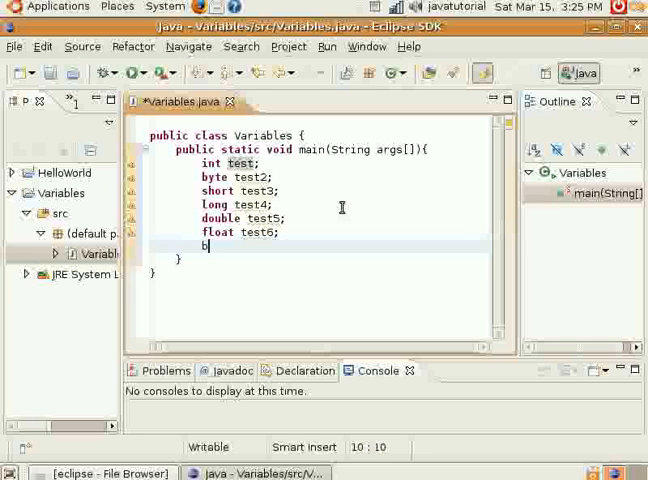
text(oolean test7;)
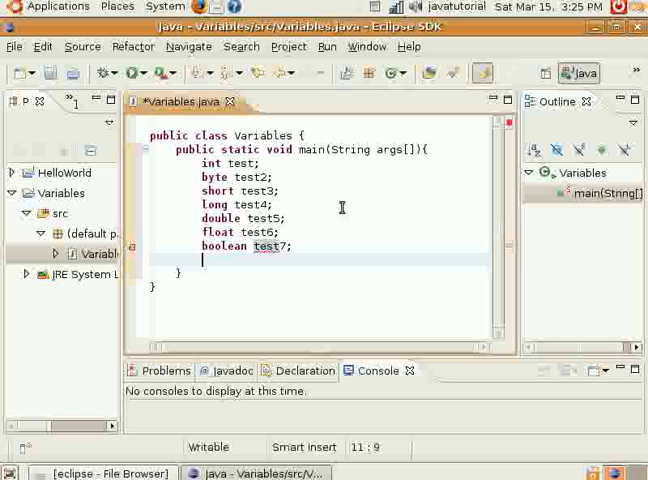
text(char tes)
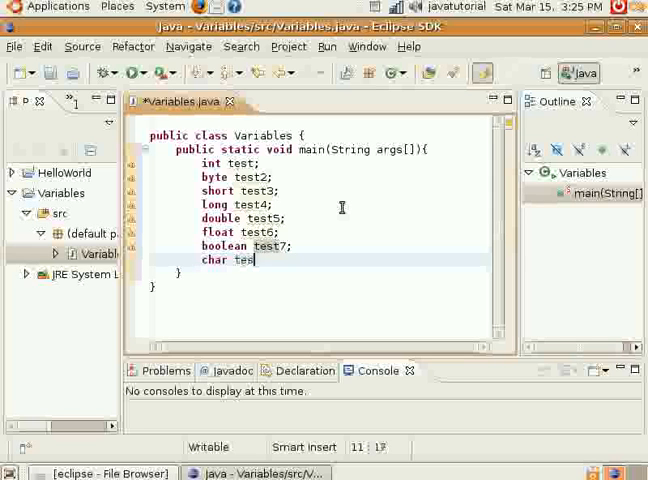
text(7)
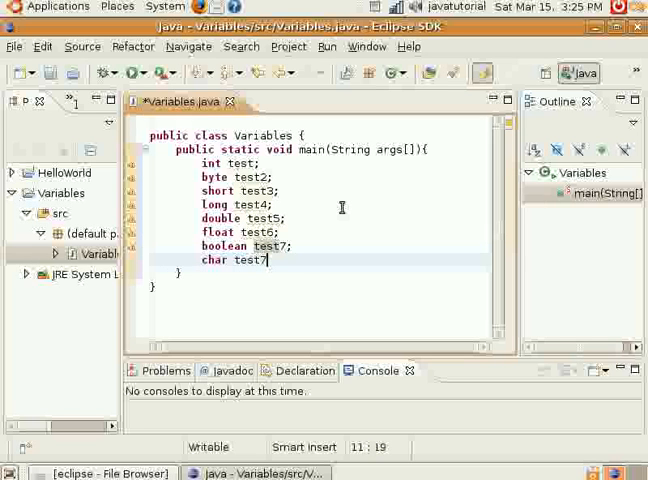
text(8;)
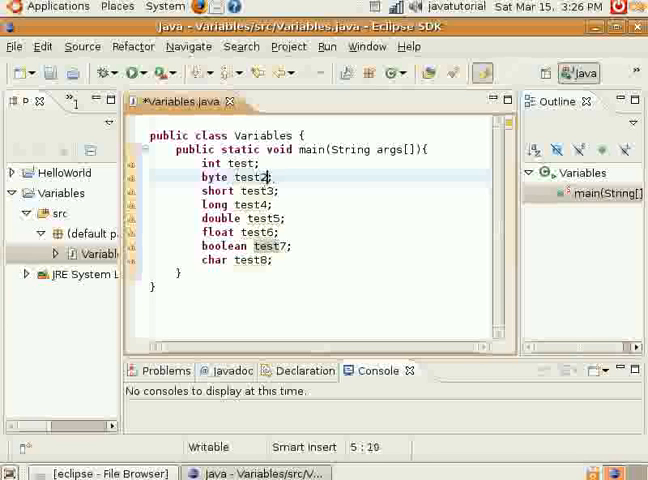
mouse_move(268, 218)
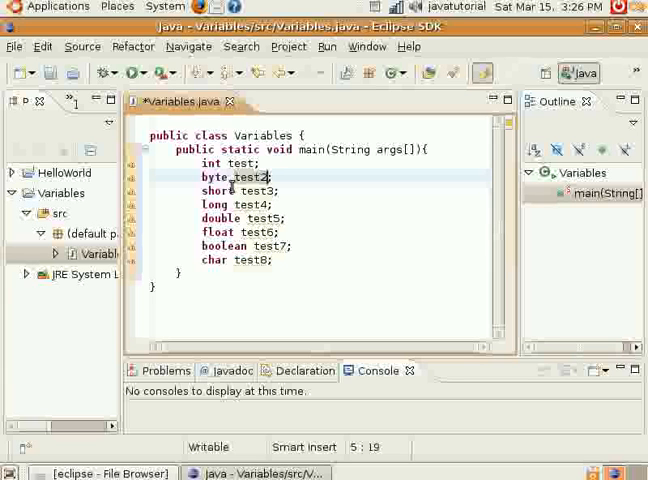
mouse_move(227, 191)
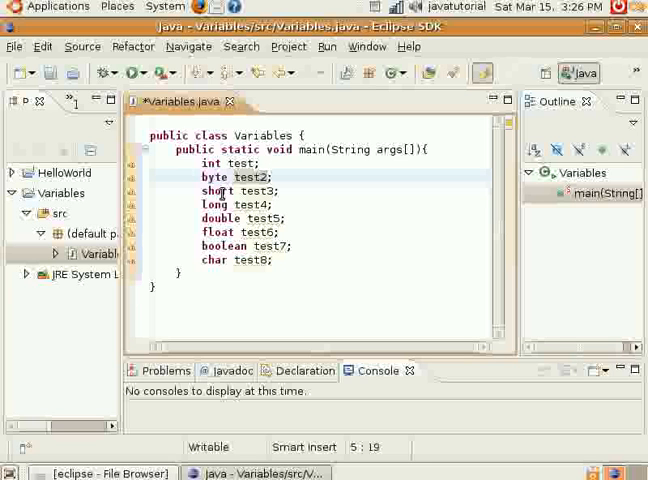
click(243, 191)
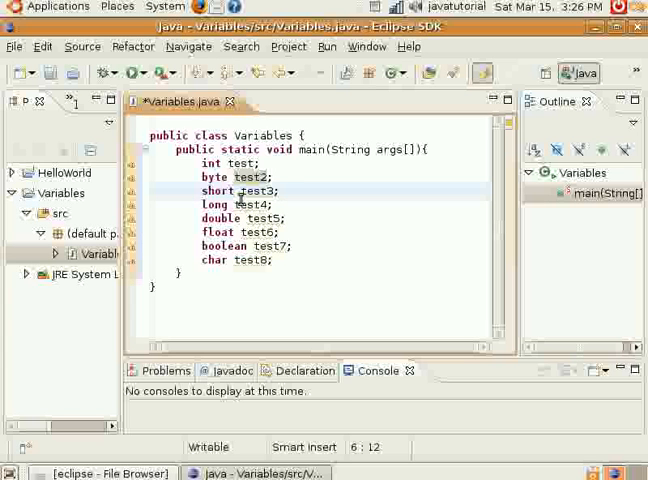
mouse_move(253, 204)
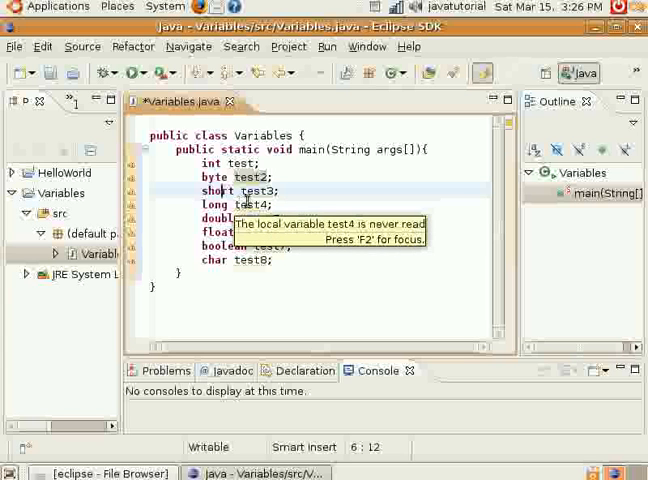
mouse_move(262, 191)
text( = )
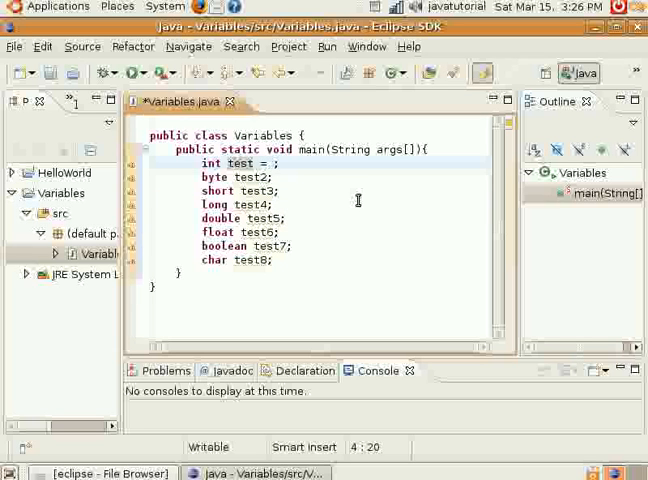
Step: Assign initial values test = 34, test2 = 23, test3 = 45 and test4 = 23
text(34)
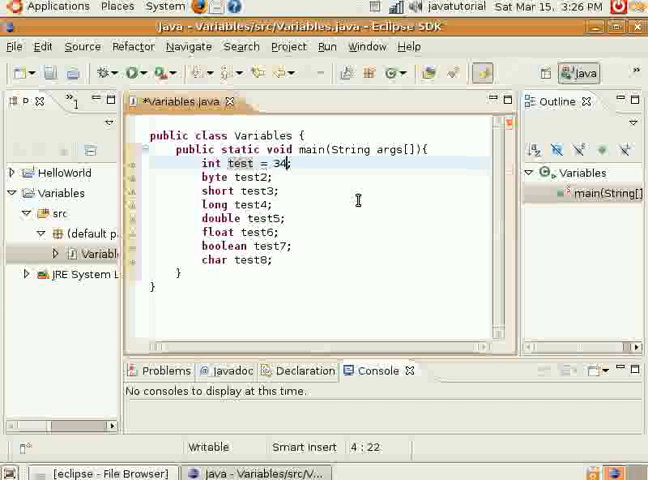
click(280, 177)
text( = )
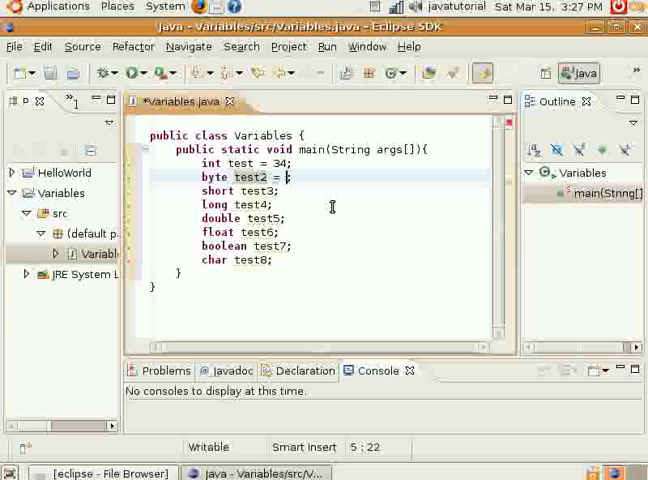
text(23;)
click(241, 190)
text( = 45)
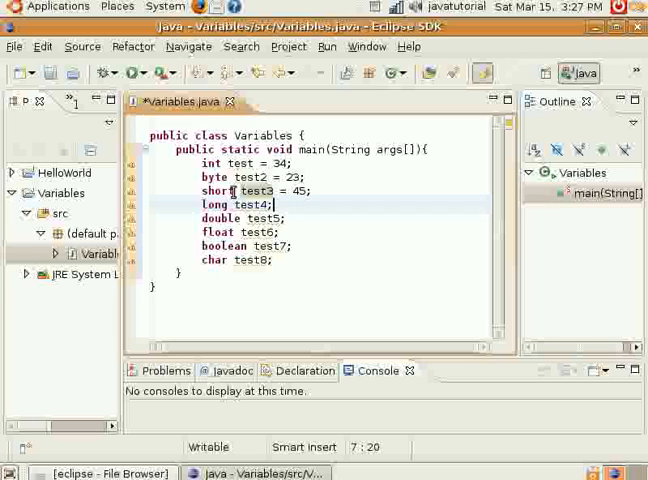
click(265, 204)
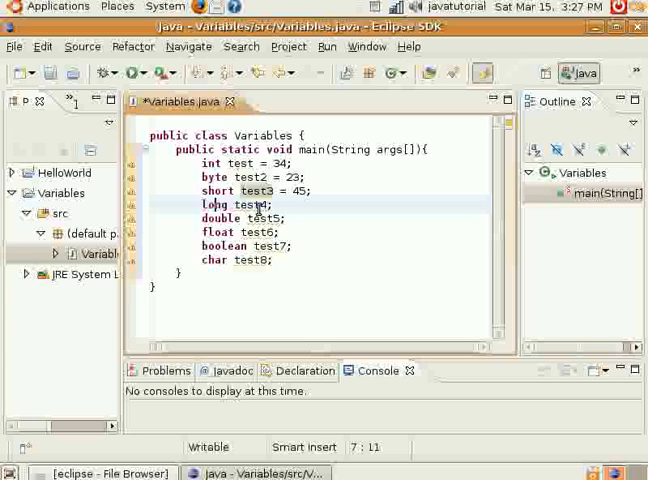
mouse_move(260, 204)
text( = )
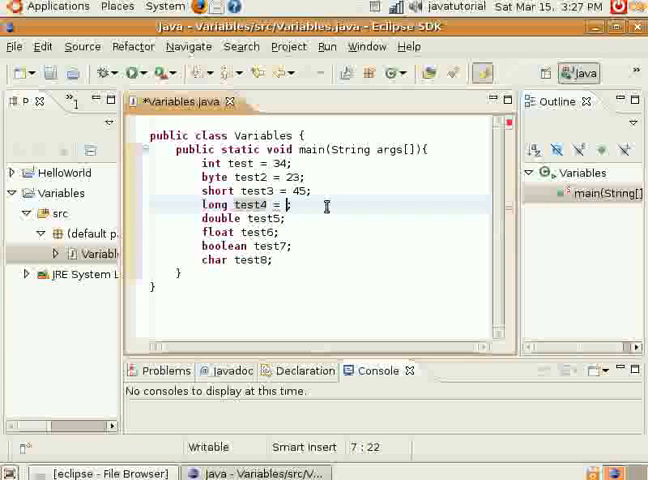
text(23)
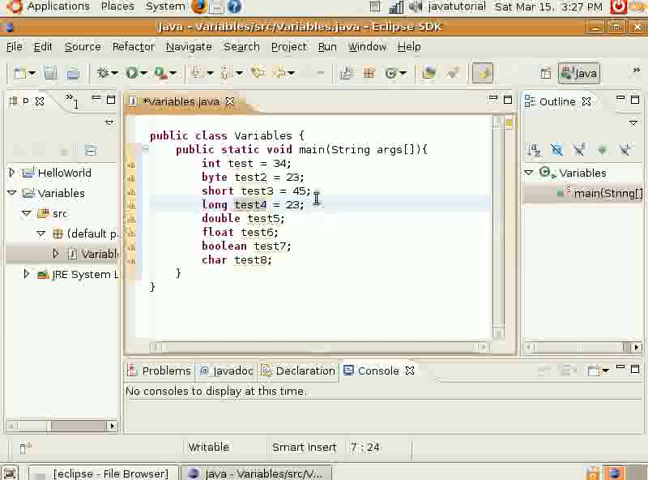
click(288, 190)
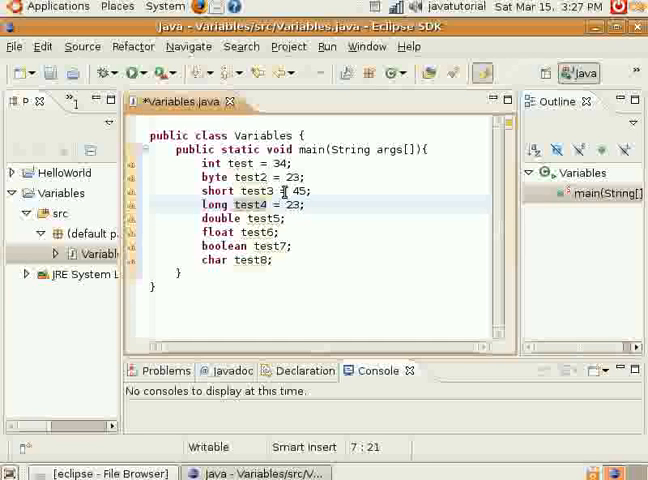
click(289, 190)
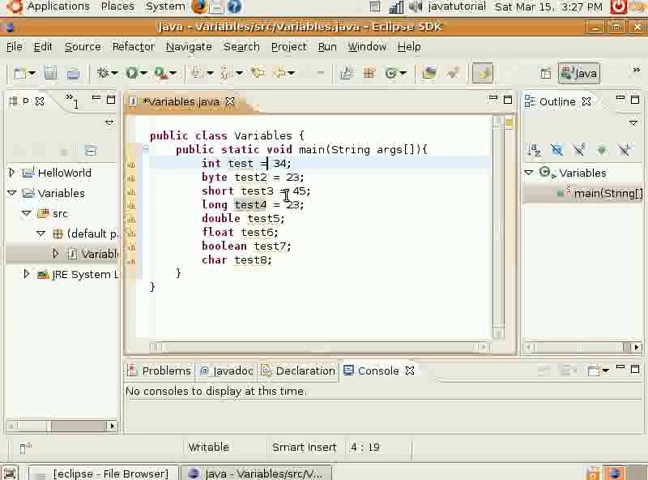
click(312, 191)
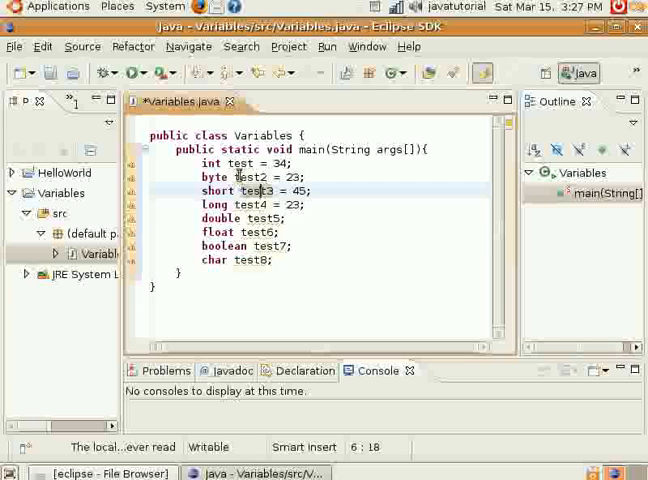
click(235, 163)
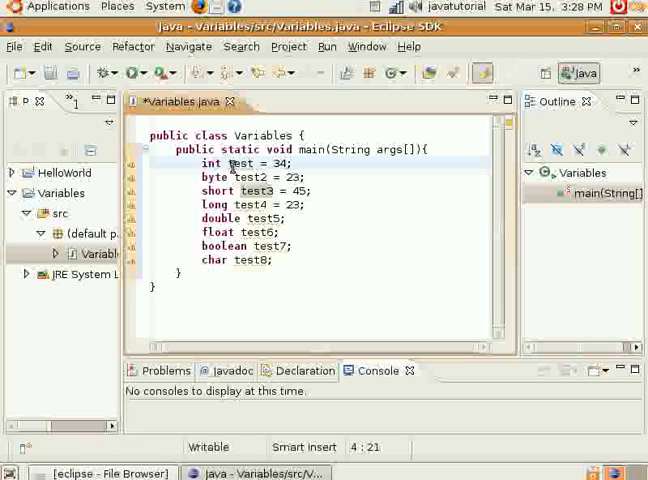
click(295, 189)
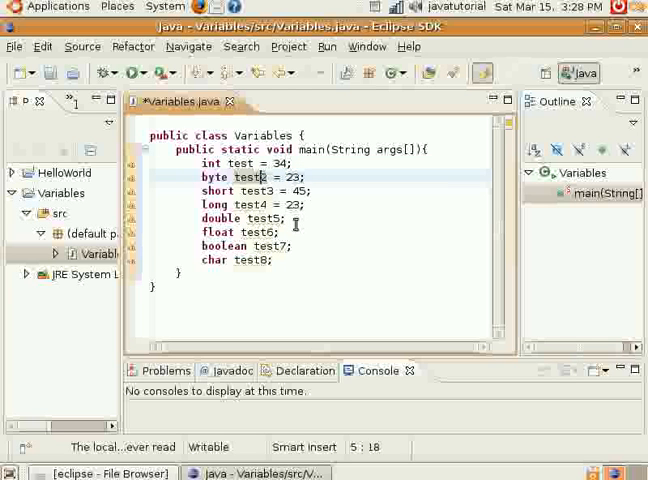
mouse_move(294, 230)
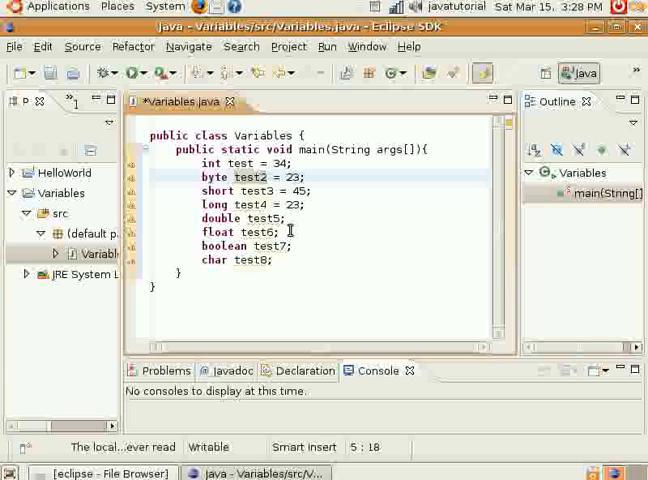